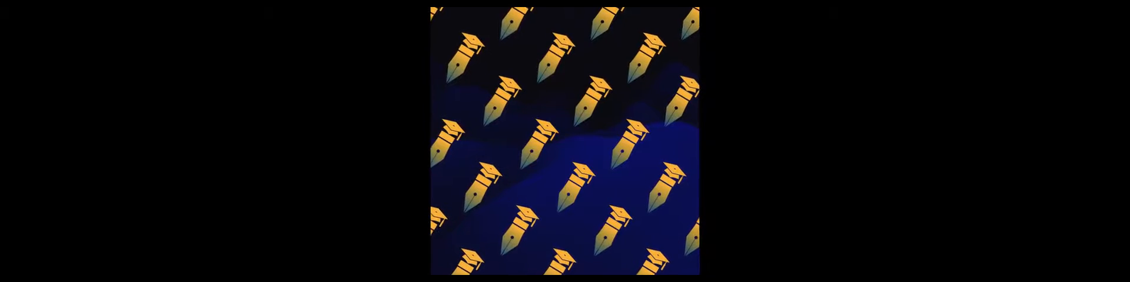
scroll("down", 3)
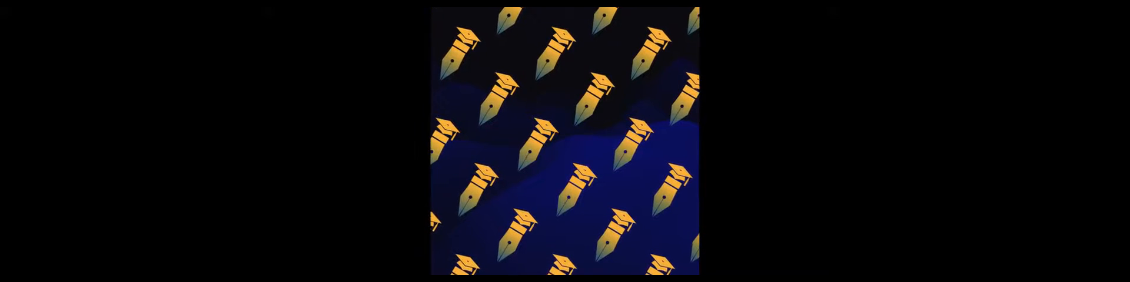